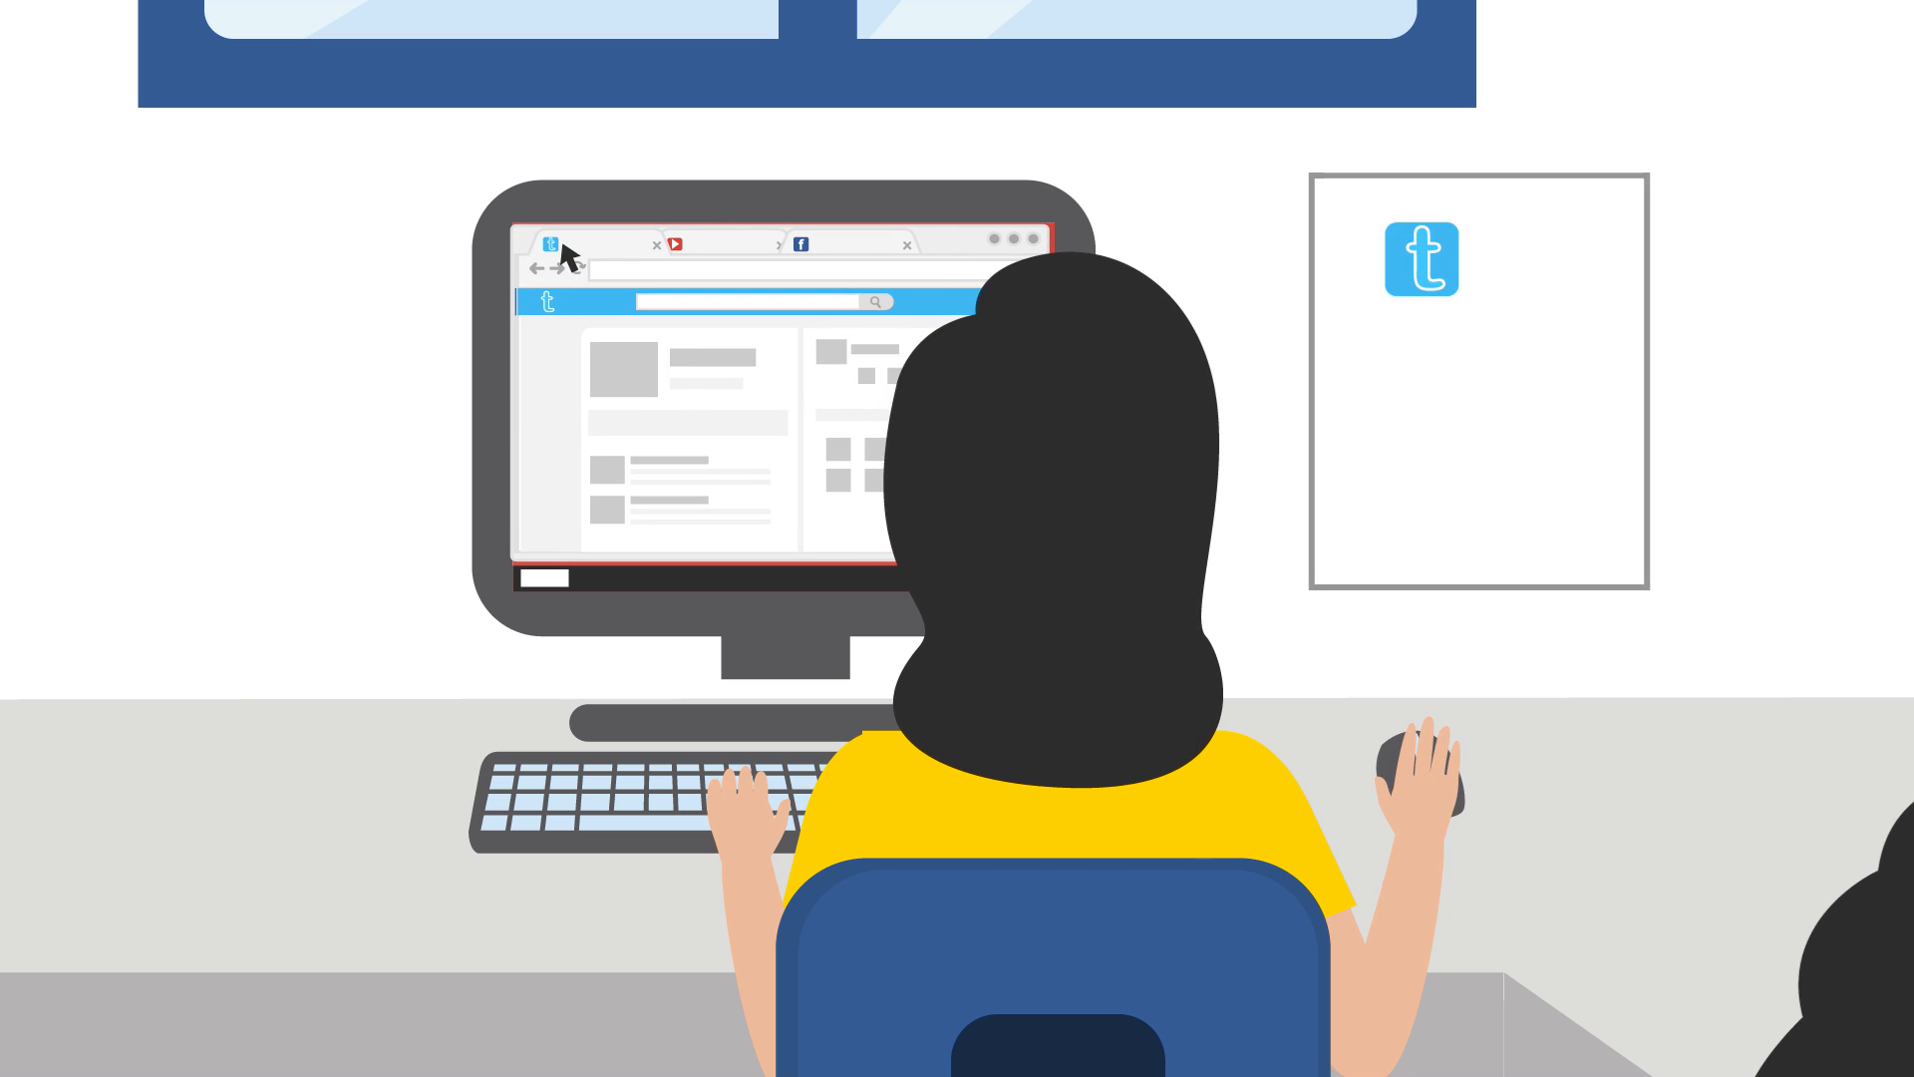
- Switch from the t site to the red play-logo video site, then to the blue f site
left_click(674, 244)
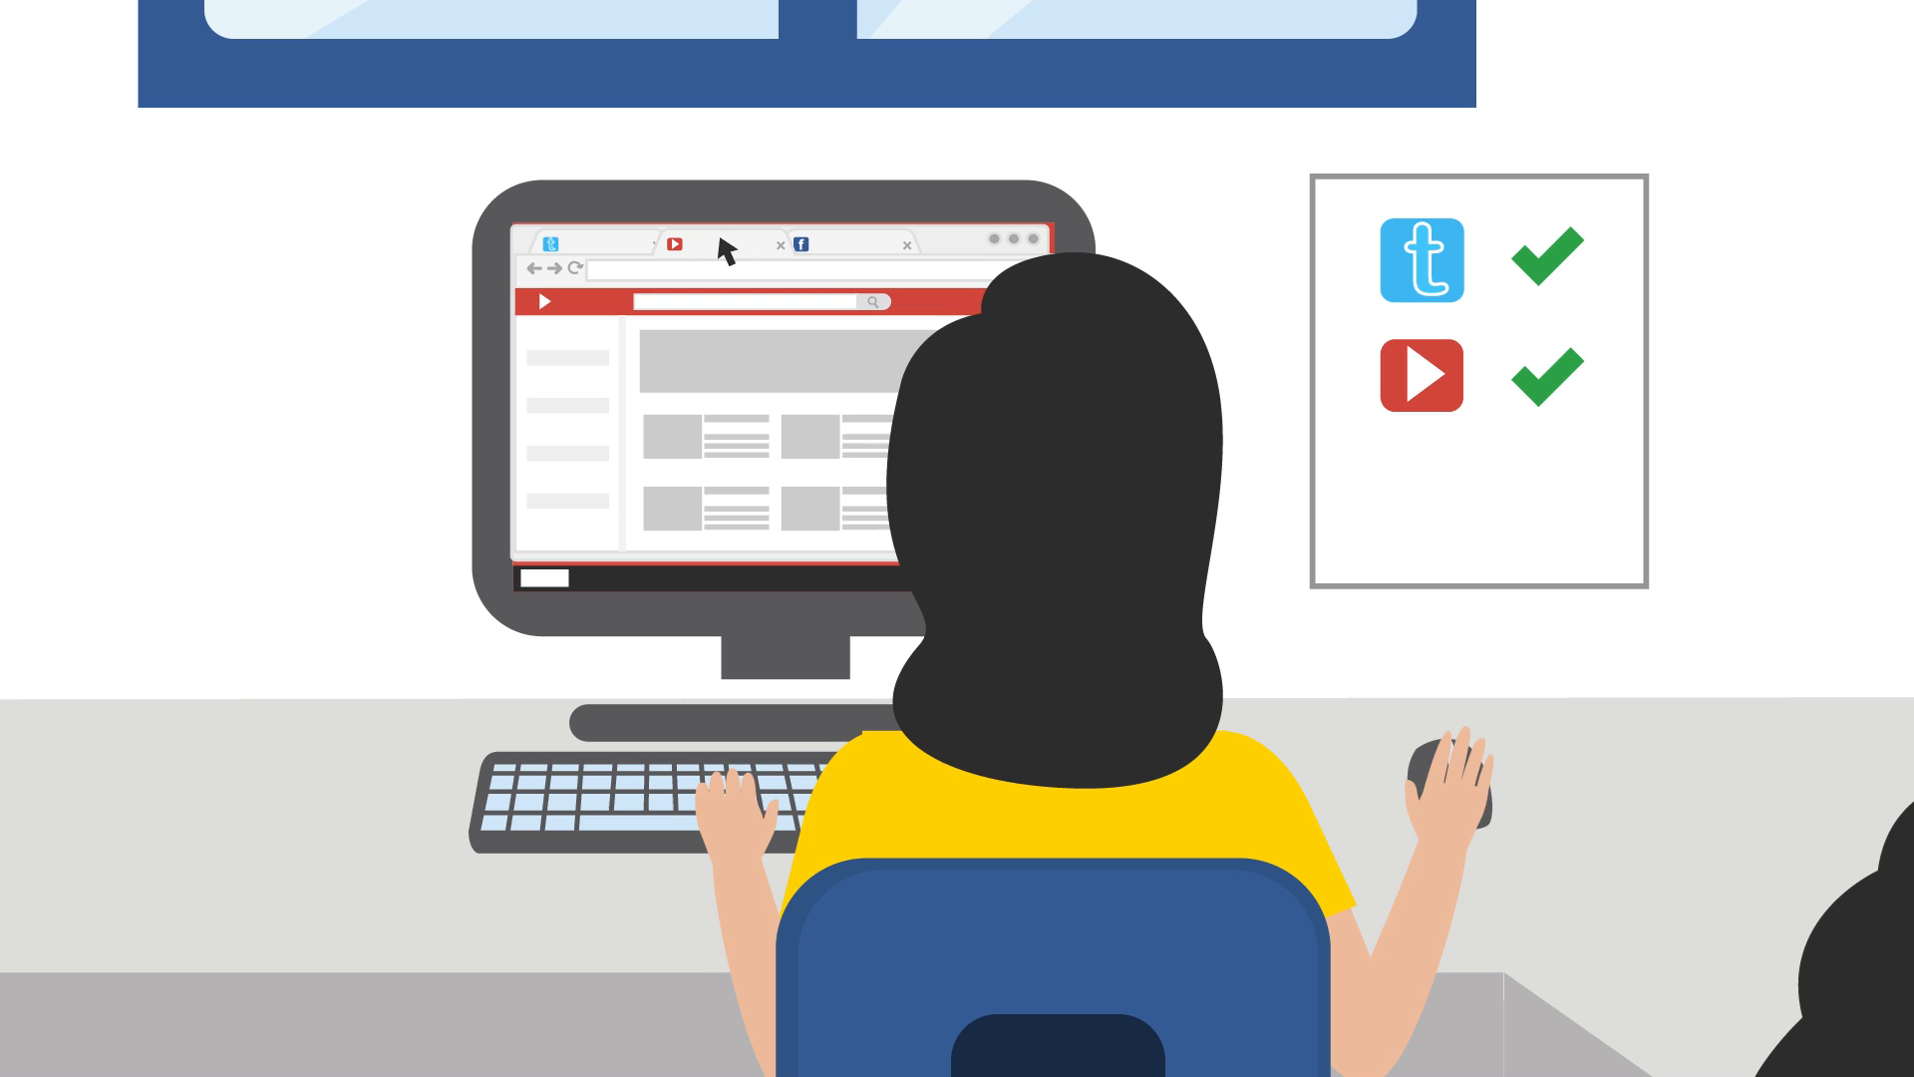
left_click(805, 244)
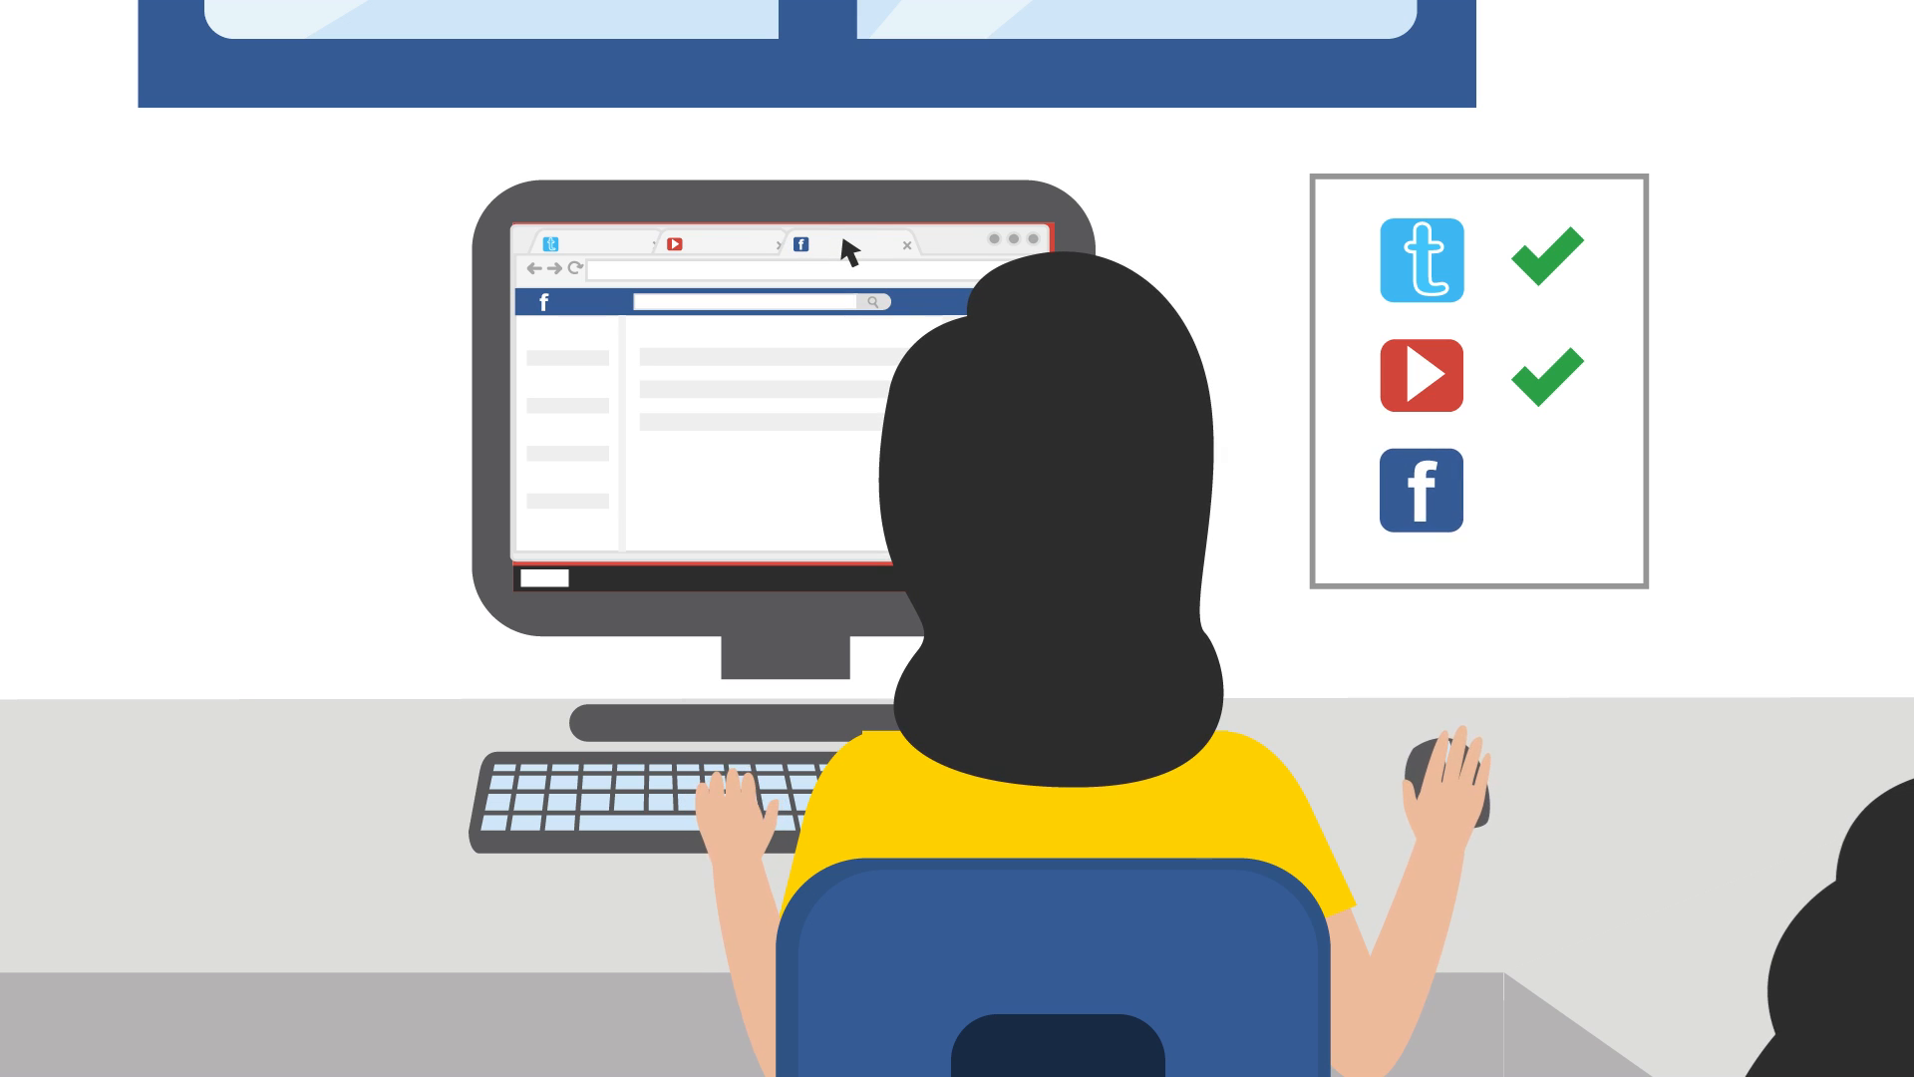